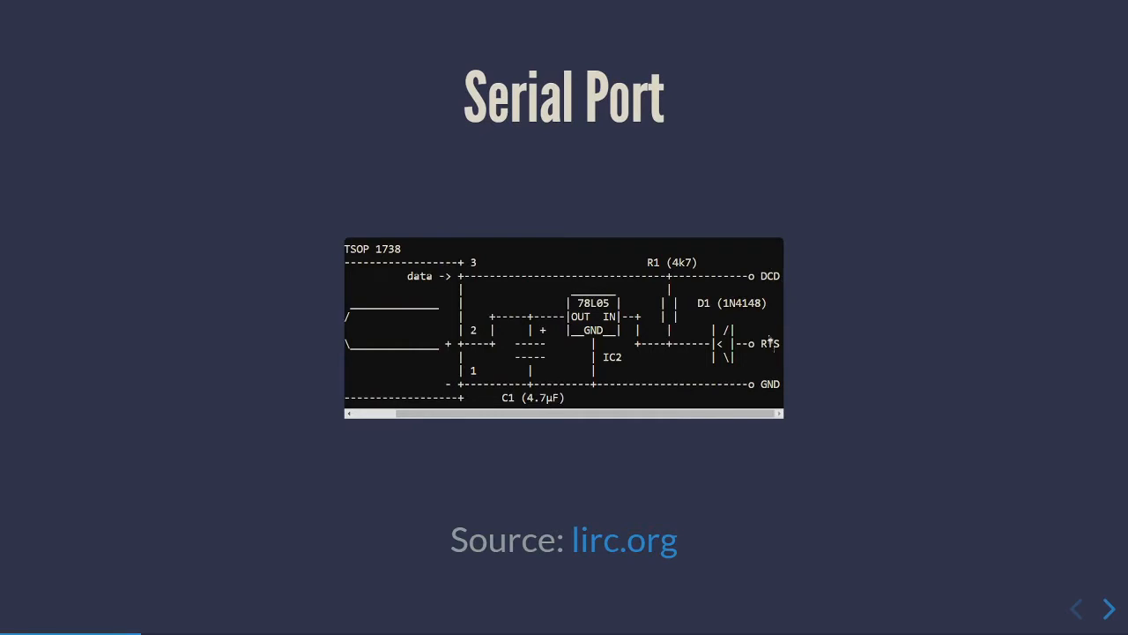
Step: Scroll the Serial Port TSOP 1738 ASCII schematic sideways to view it
scroll(left, 3)
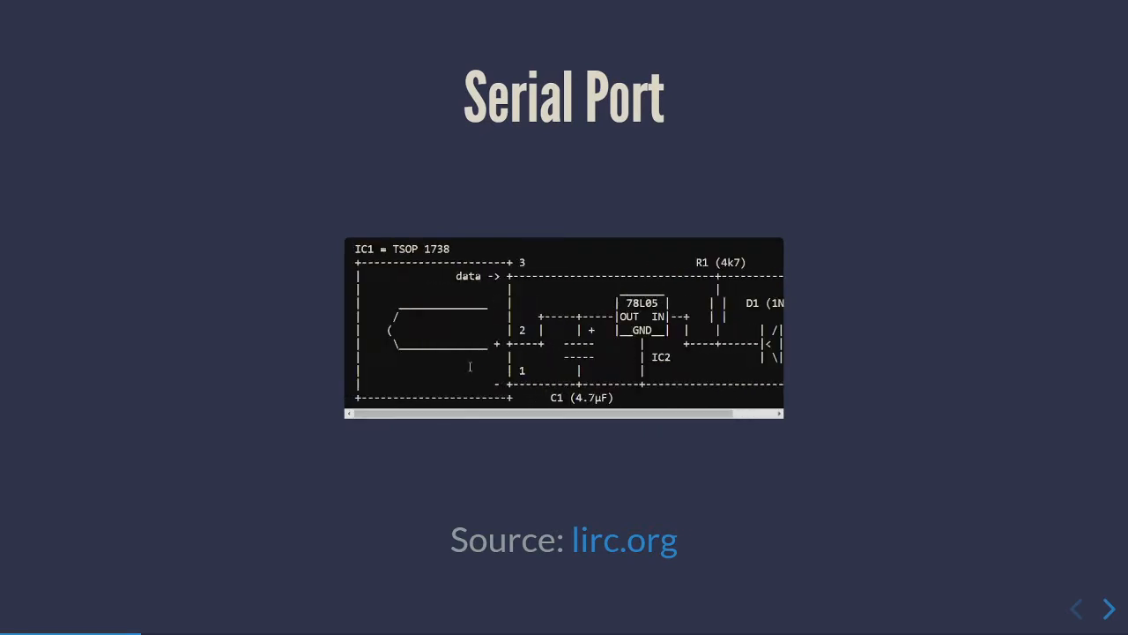
mouse_move(415, 206)
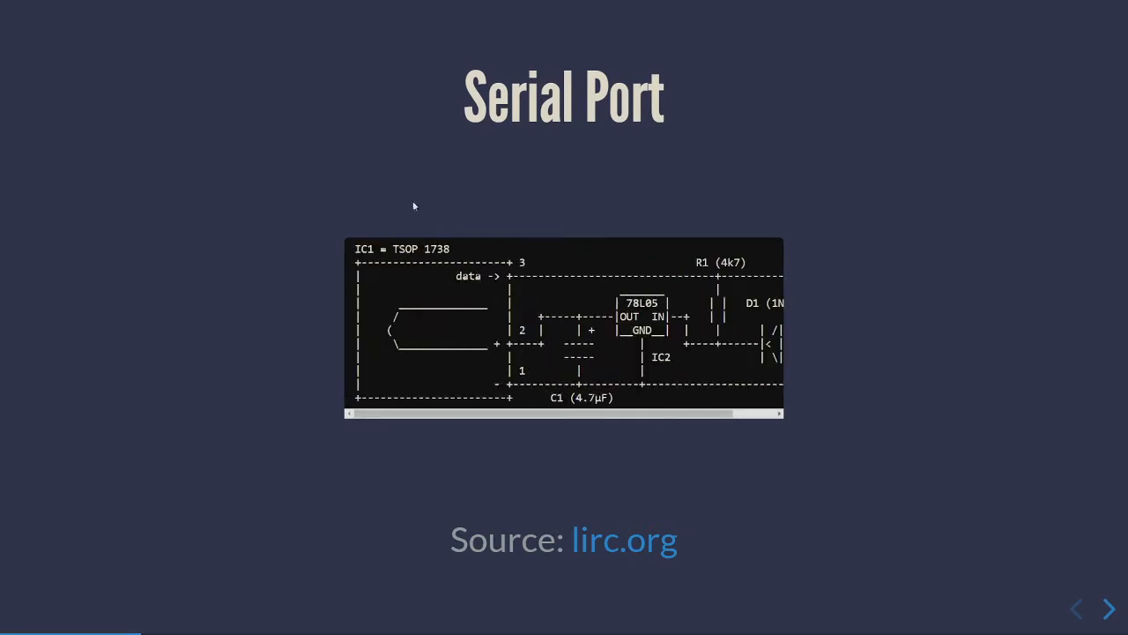
mouse_move(86, 530)
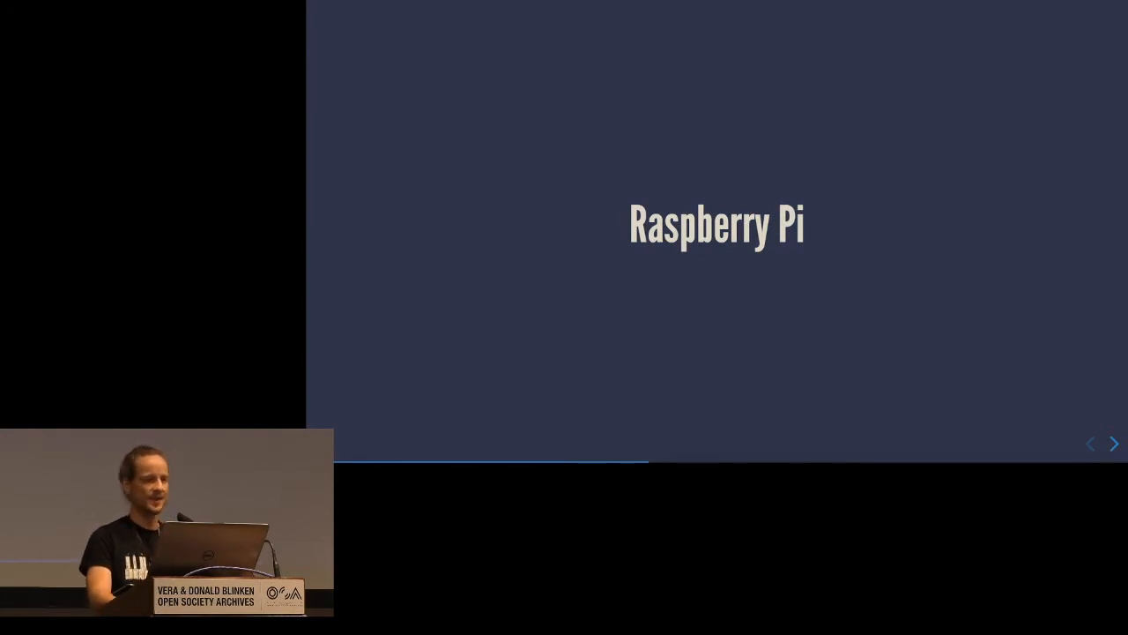
click(1114, 443)
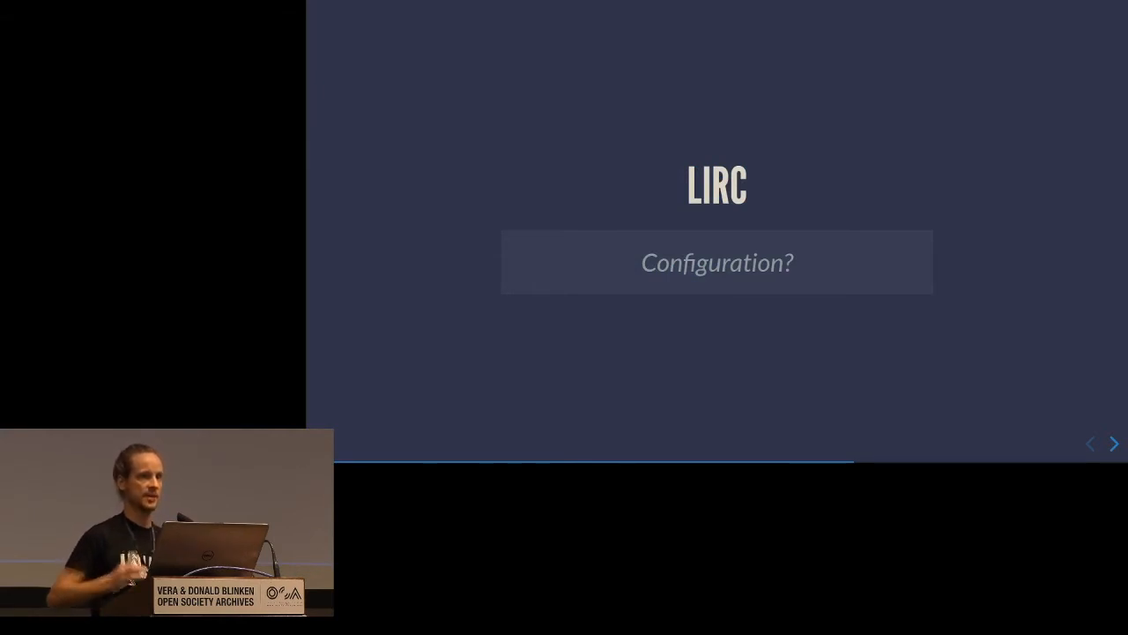
click(1114, 443)
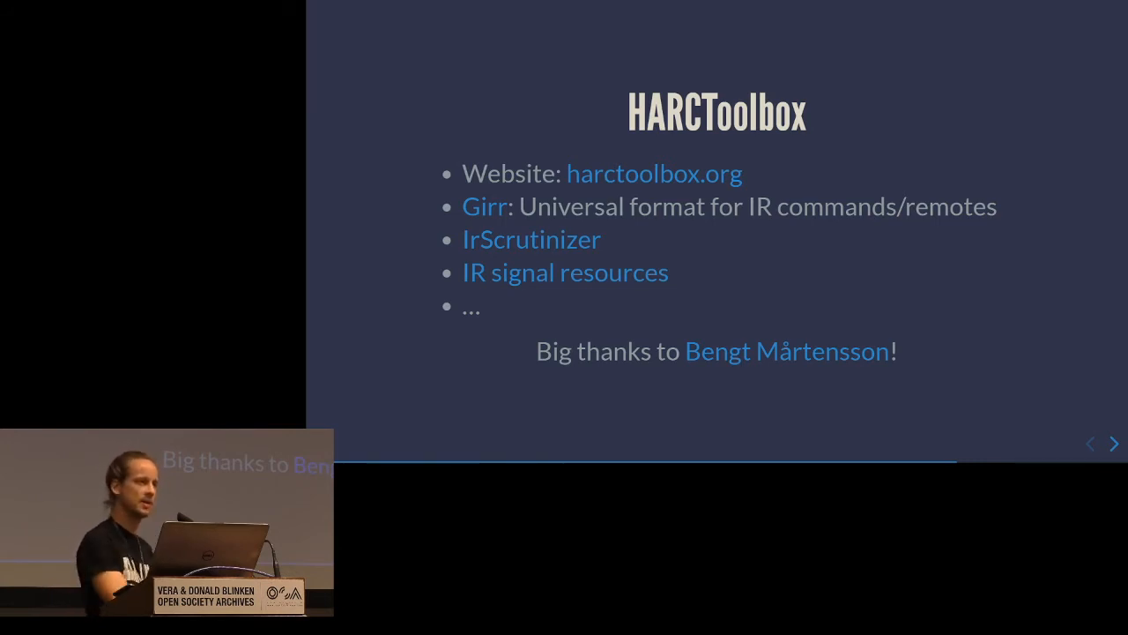
Step: Advance from the HARCToolbox slide to the IrScrutinizer IRToy sending-hardware slide
click(1114, 444)
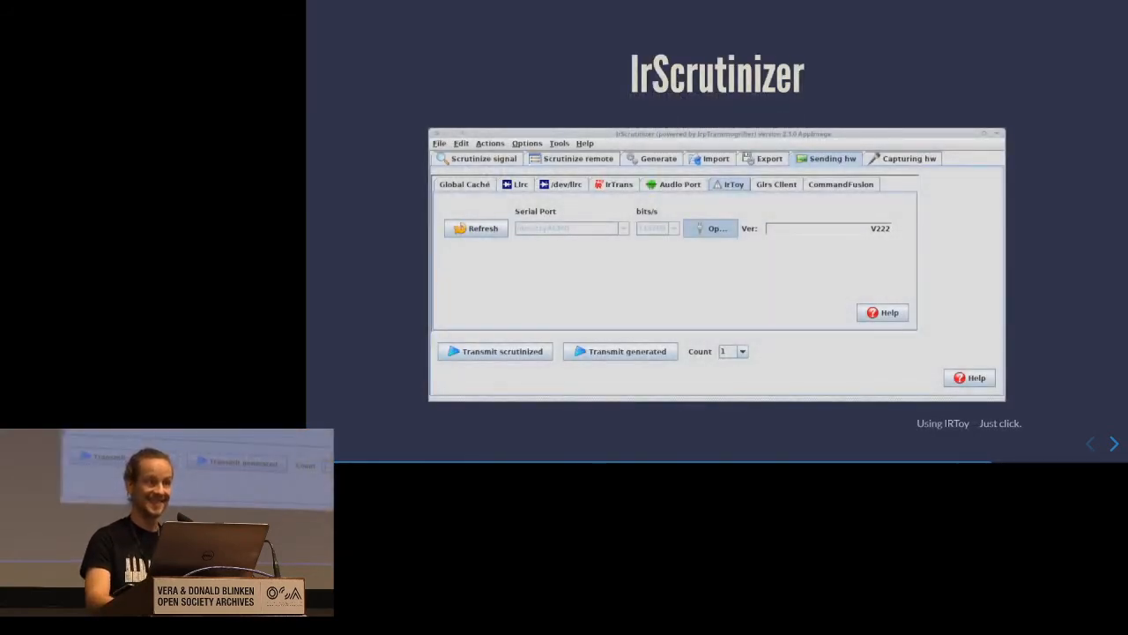